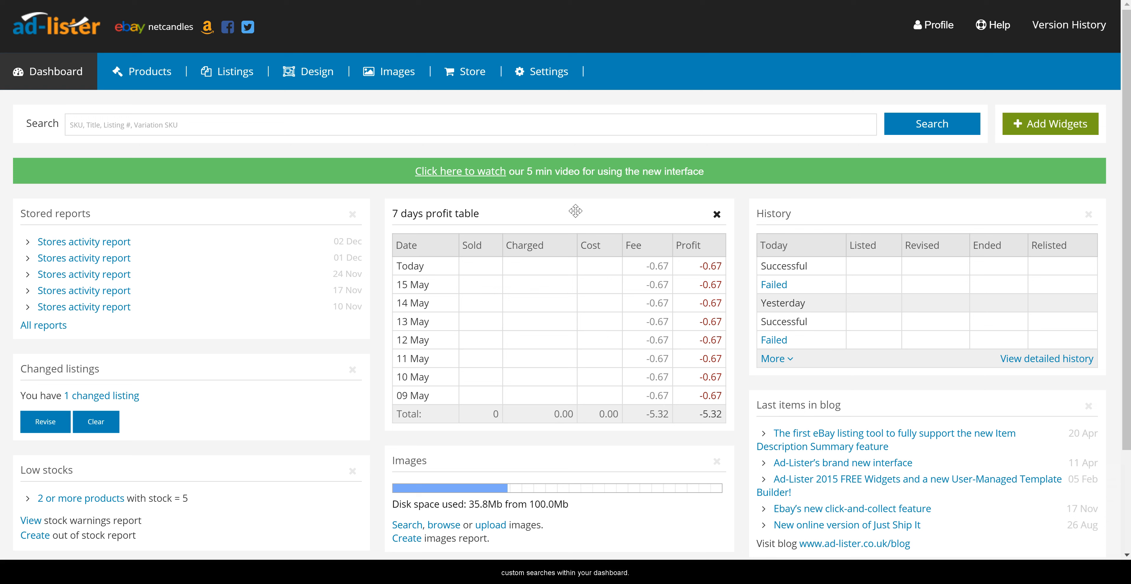
Drag the 7 days profit table widget above Stored reports in the dashboard's left column
left_click(471, 124)
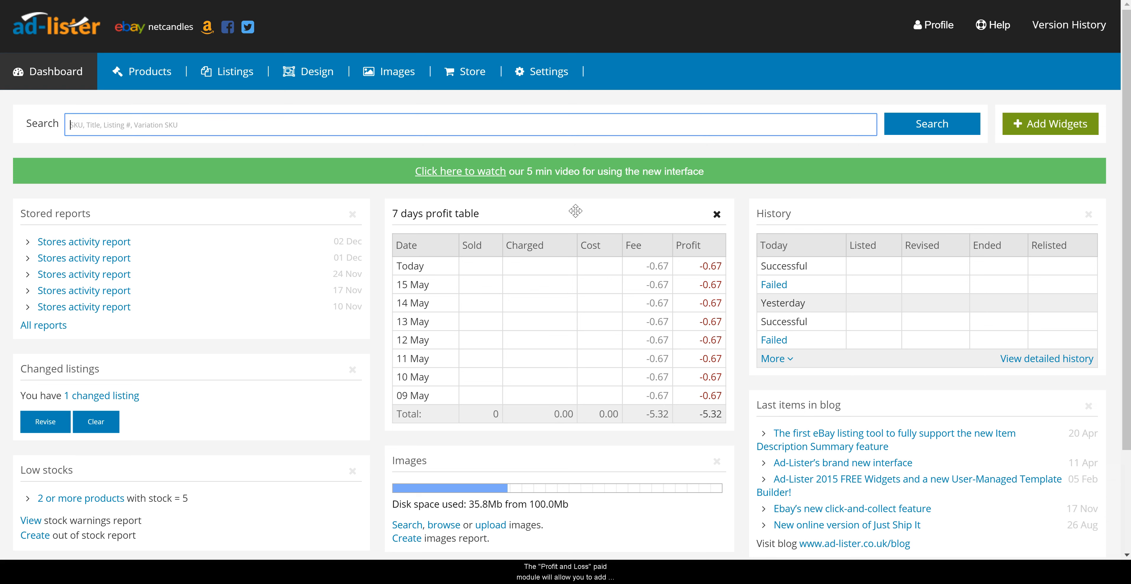
mouse_move(550, 208)
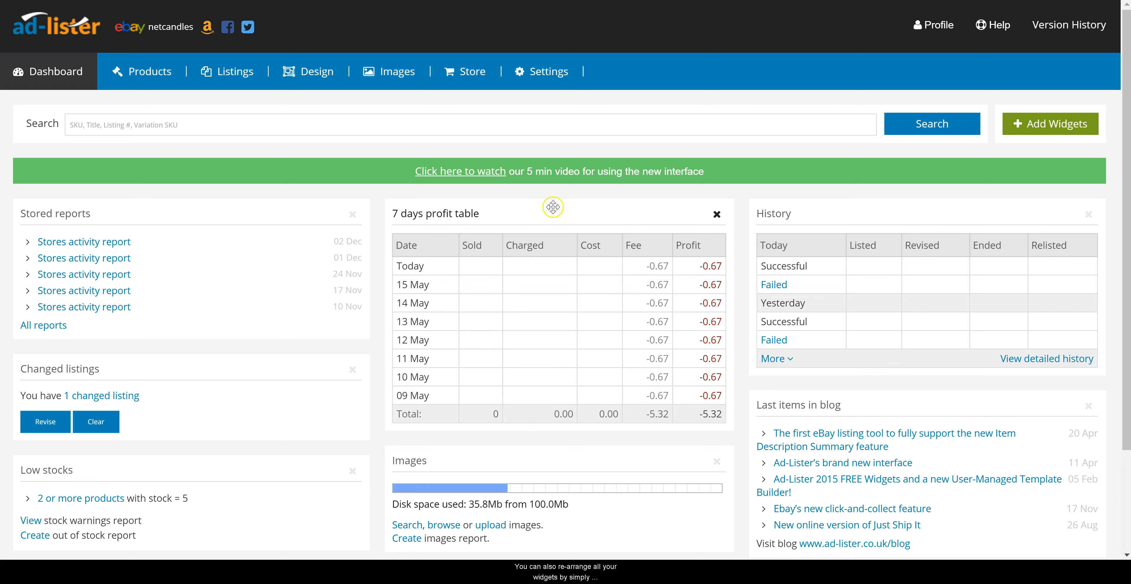
left_click_drag(553, 207, 186, 214)
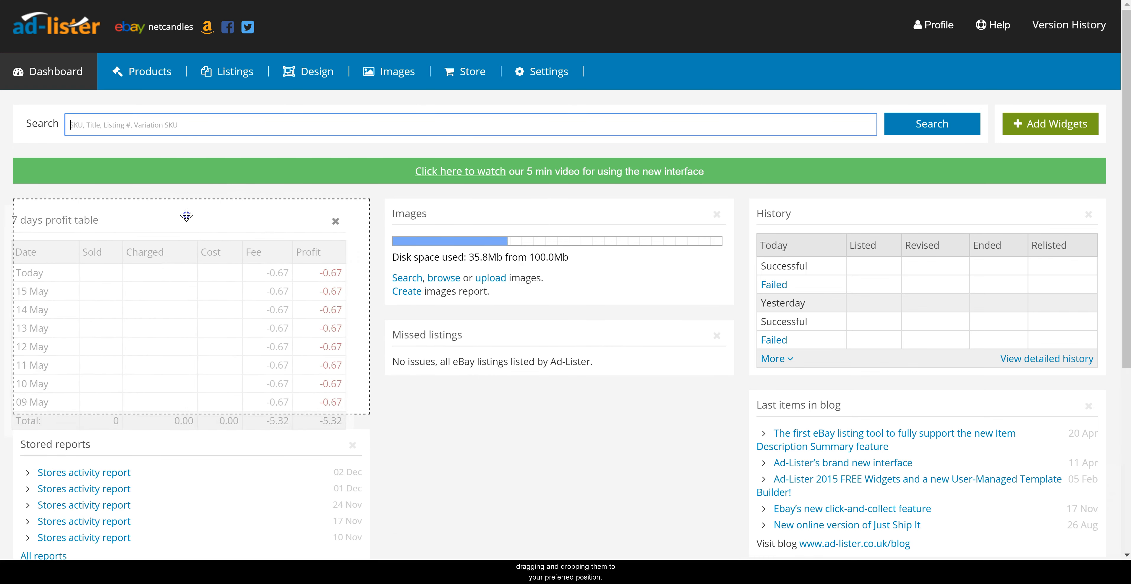